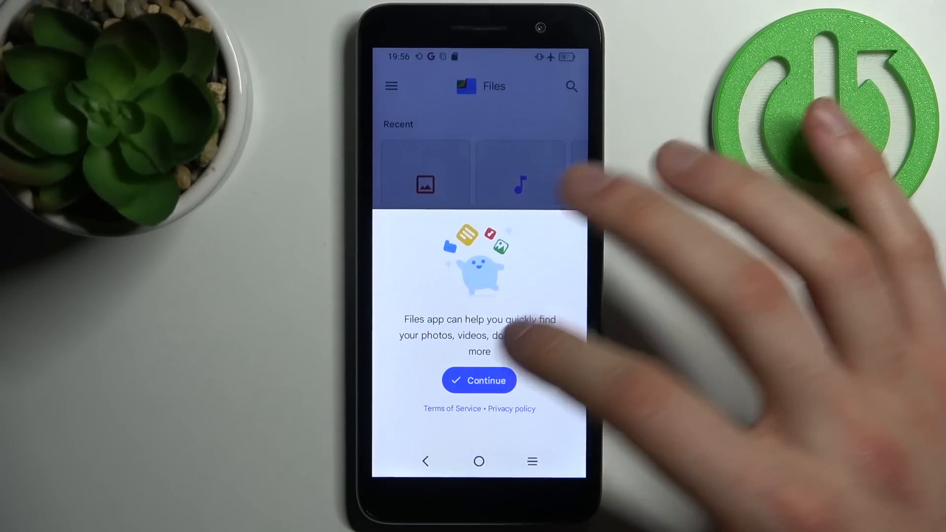
- Accept the welcome prompt and scroll the Browse view down to the Categories section
click(479, 381)
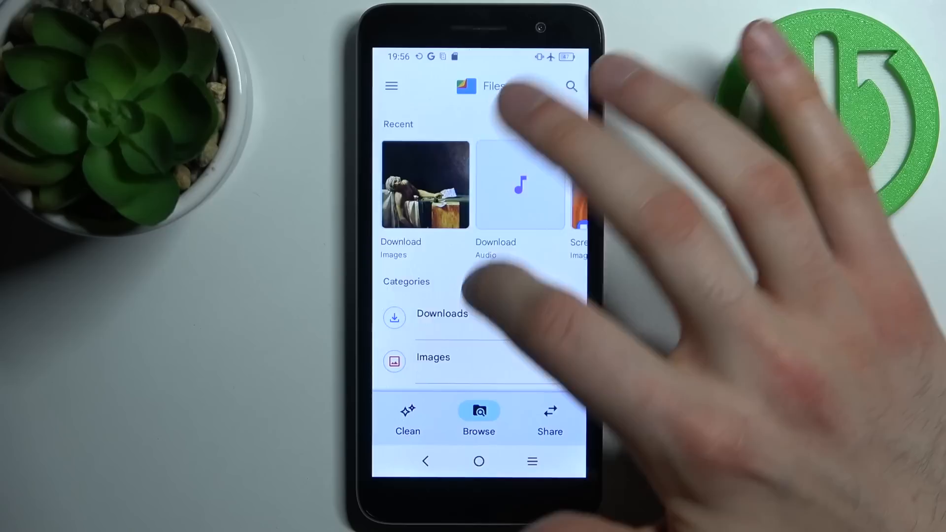
scroll(down, 3)
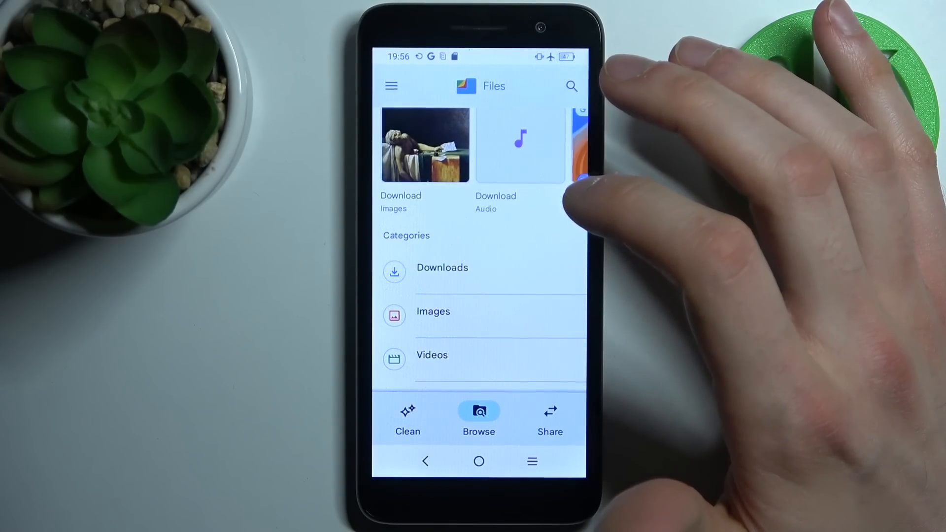
- In the Images category, select today's 294 kB image to reveal its file actions
click(433, 311)
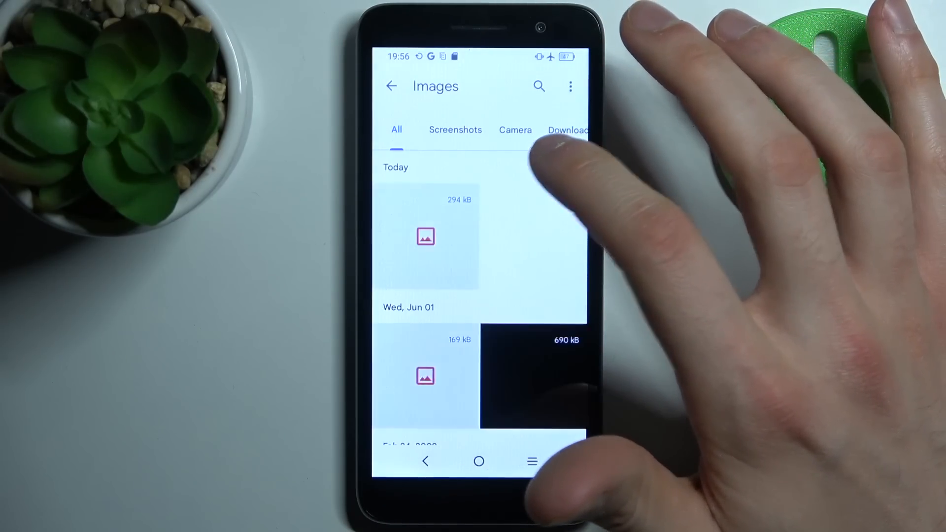
click(424, 236)
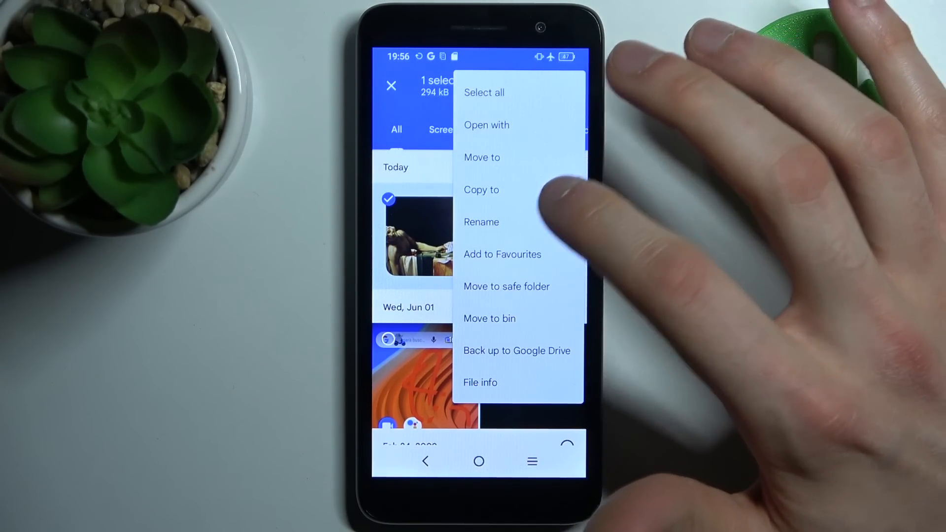
- Copy the 294 kB image to the SD card's Download folder
click(482, 190)
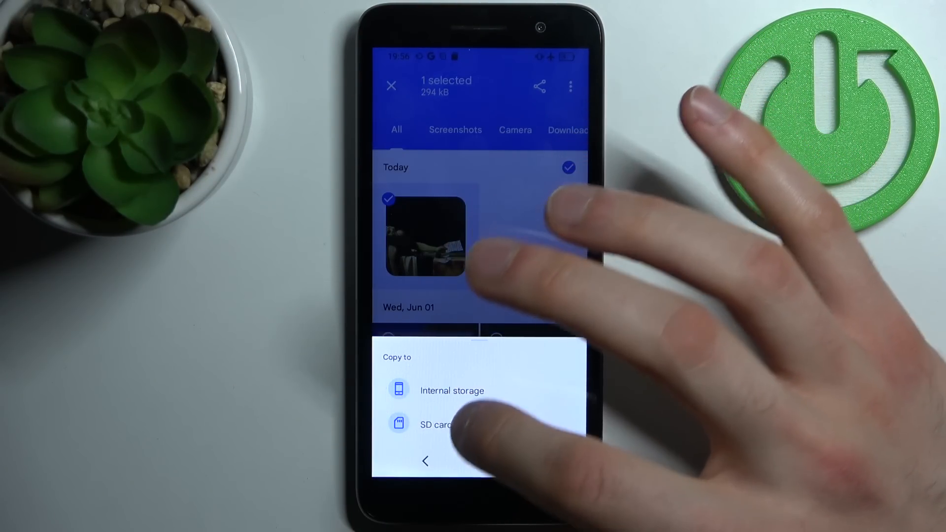
click(440, 423)
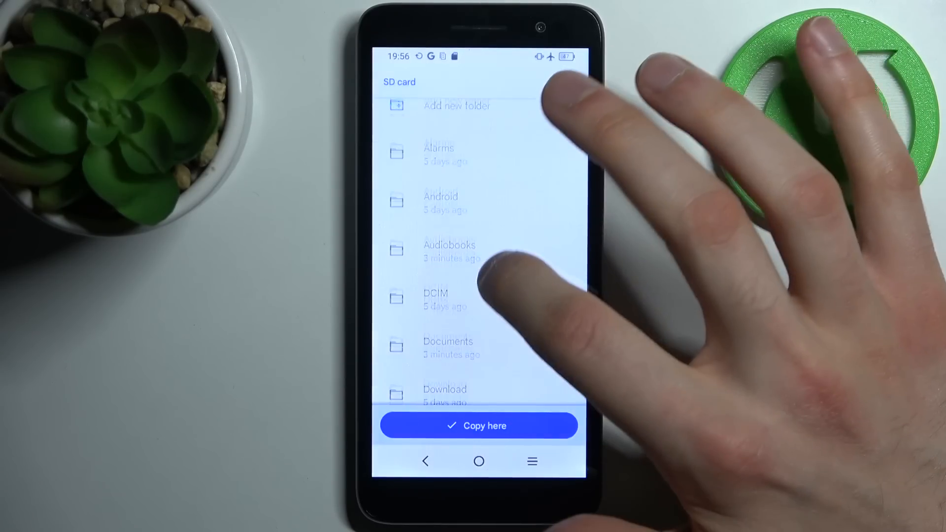
scroll(down, 3)
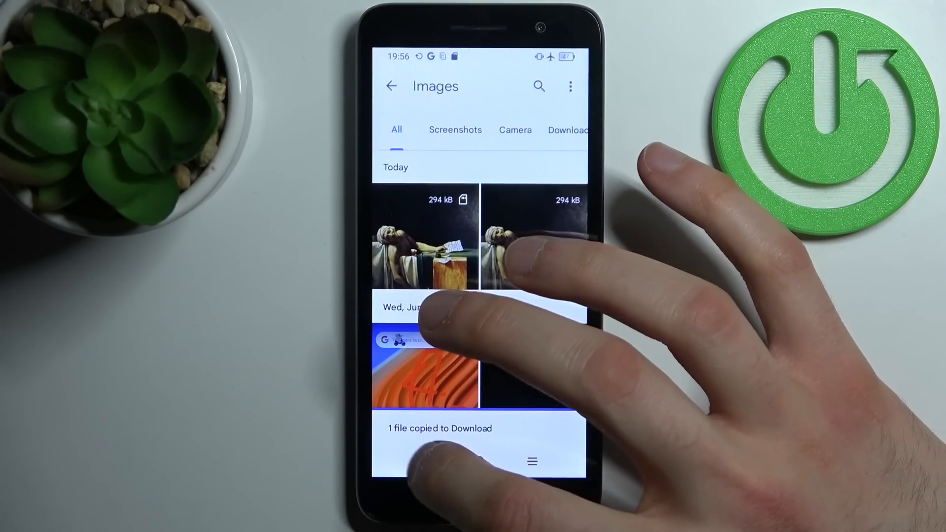
- Return to the home view and browse the SD card's folders, including Download and DCIM
click(392, 86)
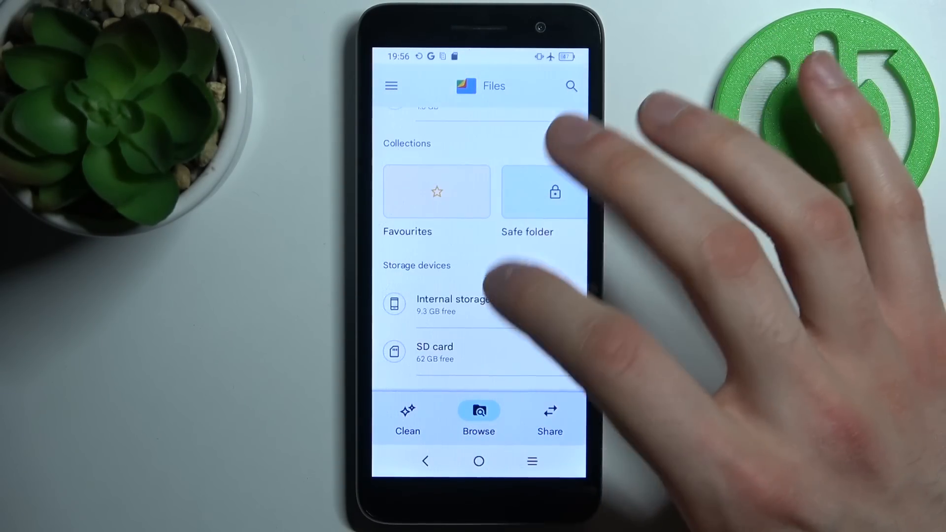
click(435, 353)
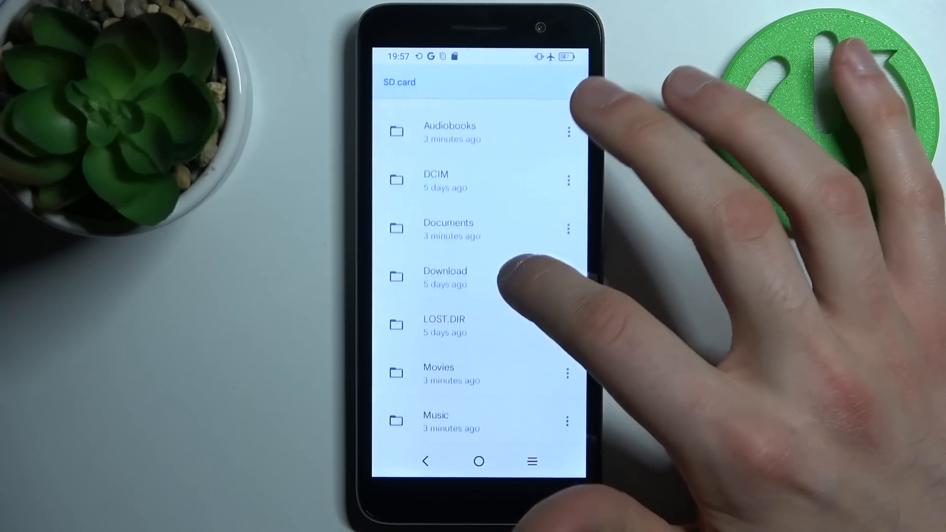